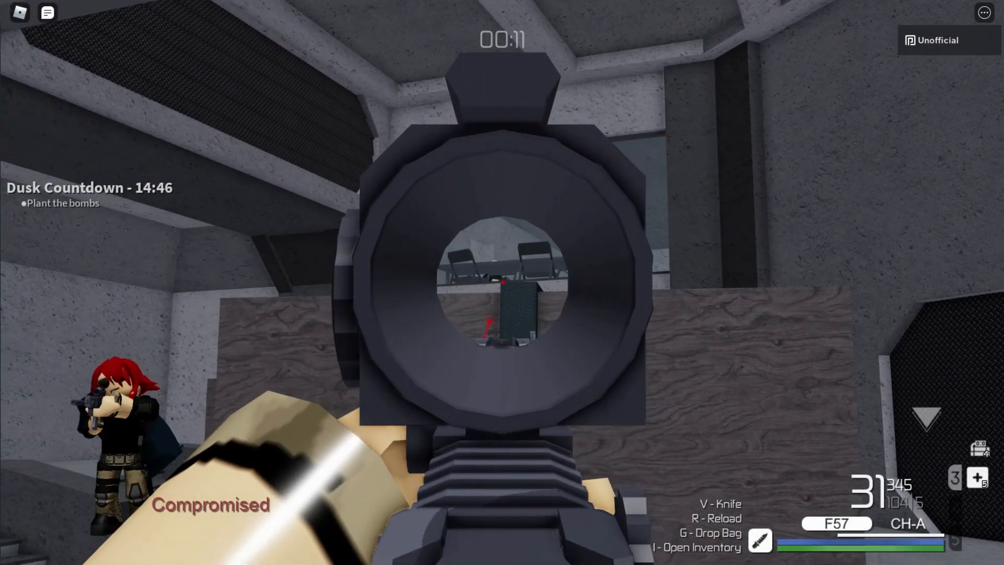
# Show the Juggernaut level 75 build in the perk tree with all 25 points spent.
pyautogui.click(502, 293)
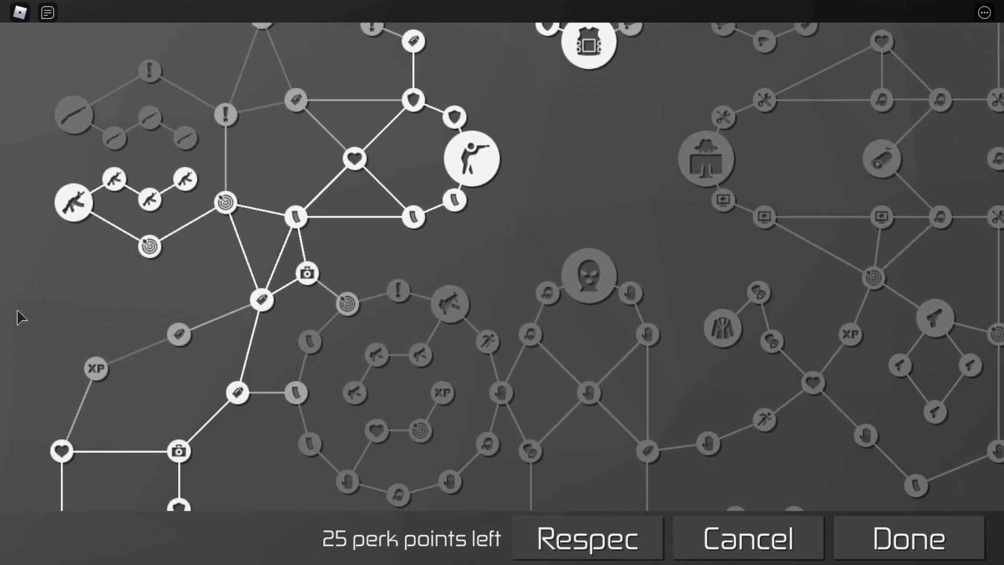
pyautogui.scroll(-3)
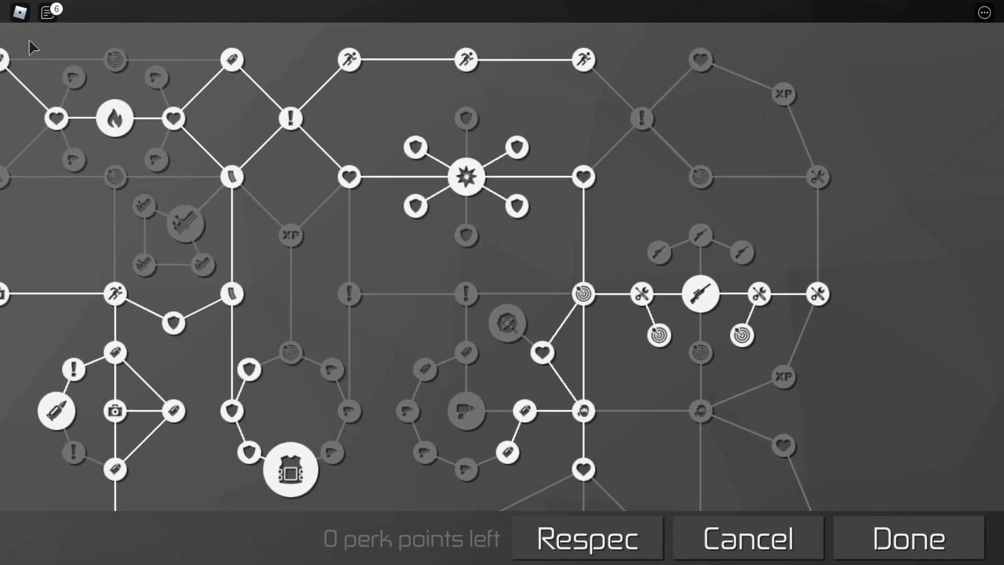
# Confirm the full level 100 build with Done and return to first-person play.
pyautogui.click(908, 544)
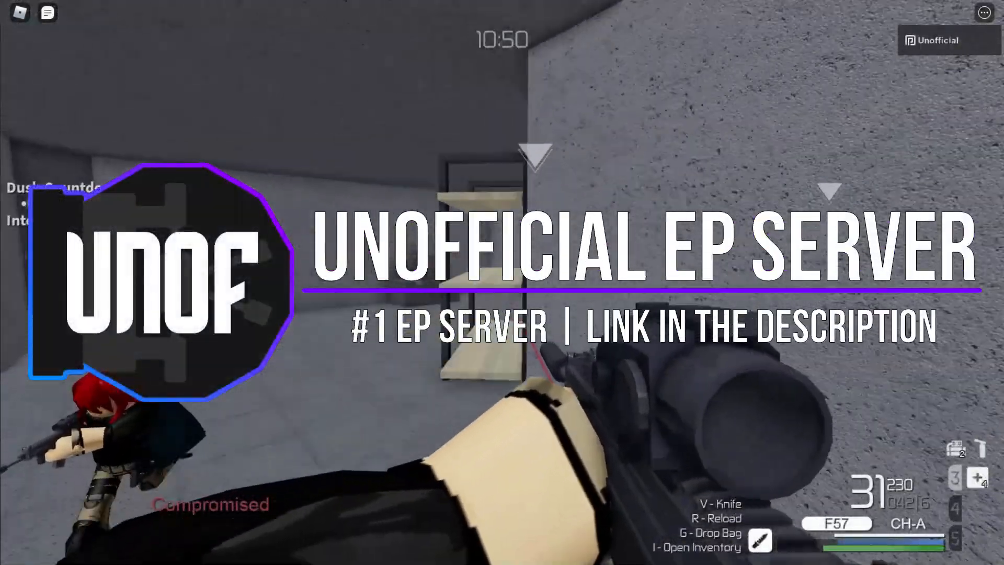